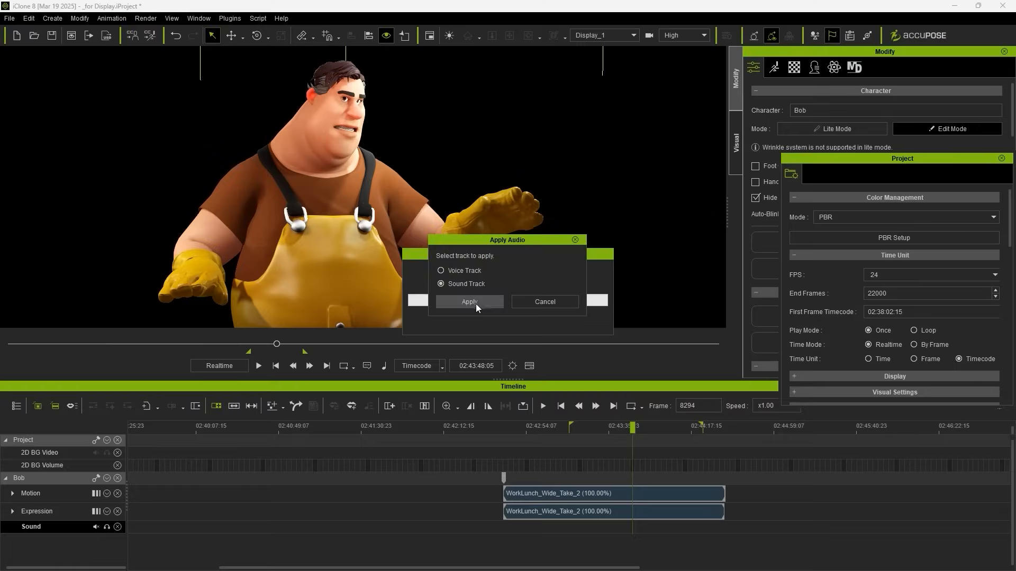
# Apply the WorkLunch_Wide_02 audio to Bob's Sound track and load WorkLunch_Wide_Take_02.MP4 as background.
pyautogui.click(469, 301)
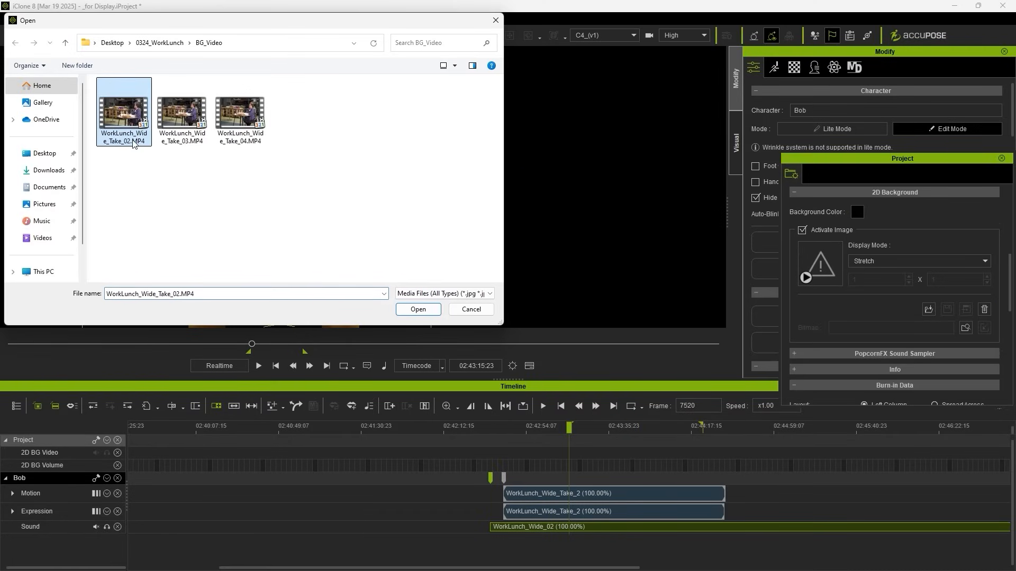
pyautogui.click(417, 309)
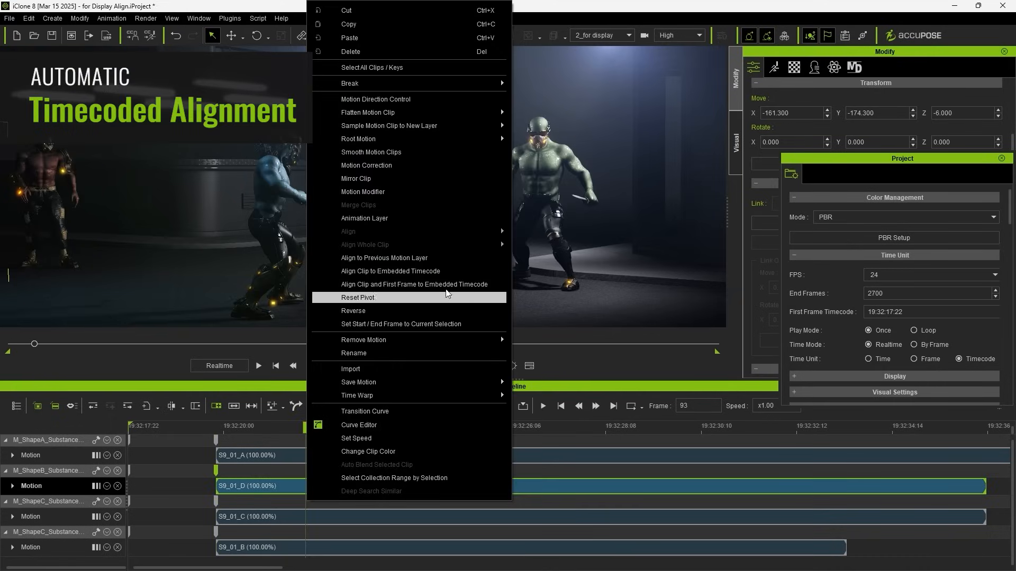
# Align the motion clips and first frame to embedded timecode, starting at 19:33:24:10.
pyautogui.click(390, 271)
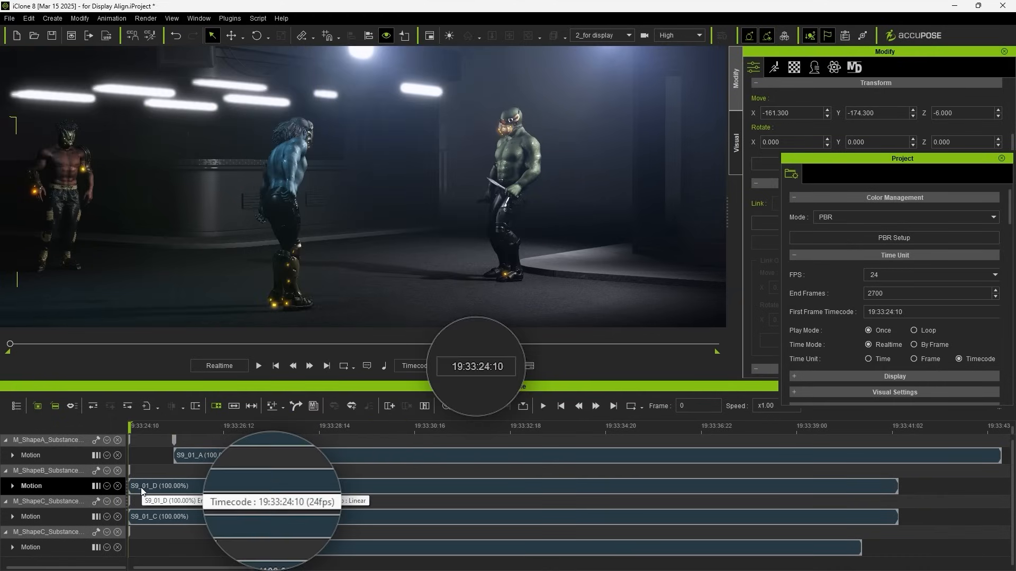
pyautogui.moveTo(140, 517)
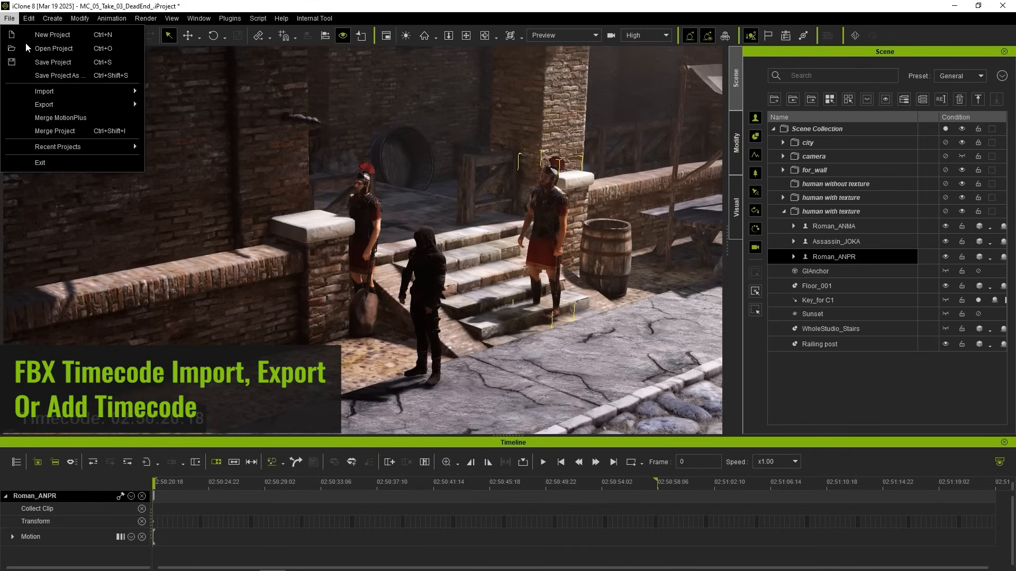
# Import the MC_05_T_003_ANPR.fbx motion file onto the Roman_ANPR character.
pyautogui.click(43, 91)
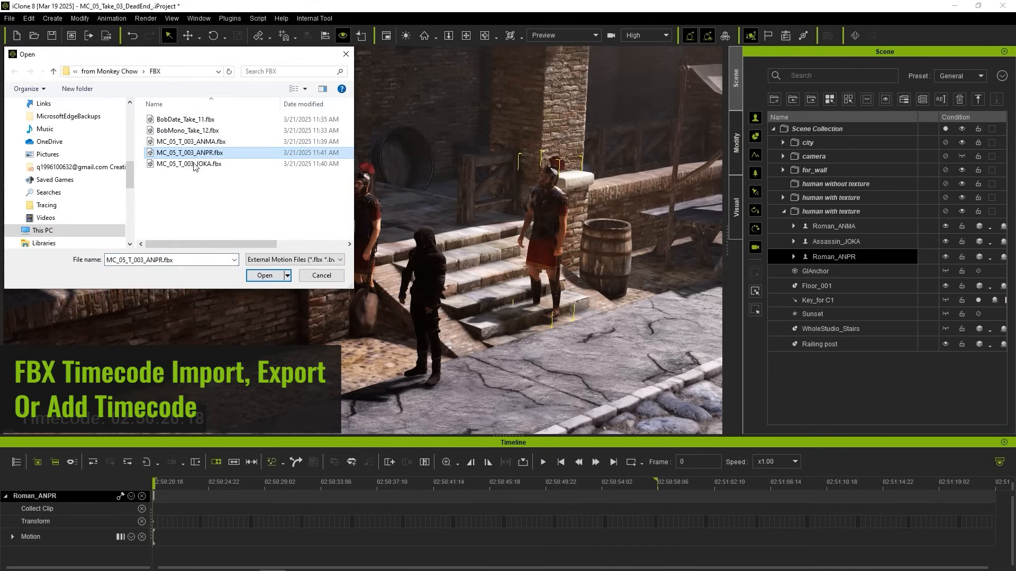
pyautogui.click(264, 275)
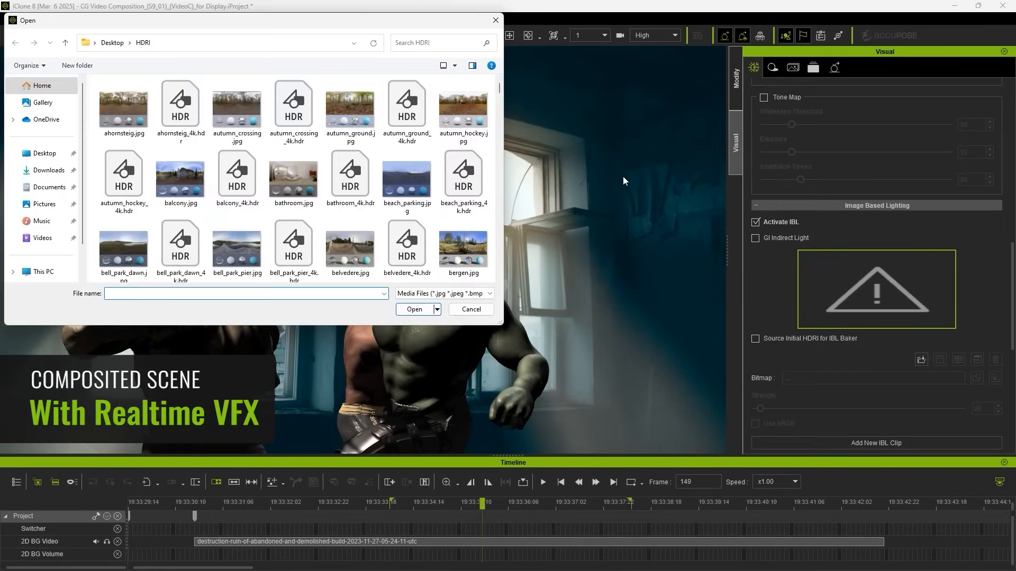
# Activate image-based lighting and browse the HDRI folder for a lighting map.
pyautogui.click(470, 309)
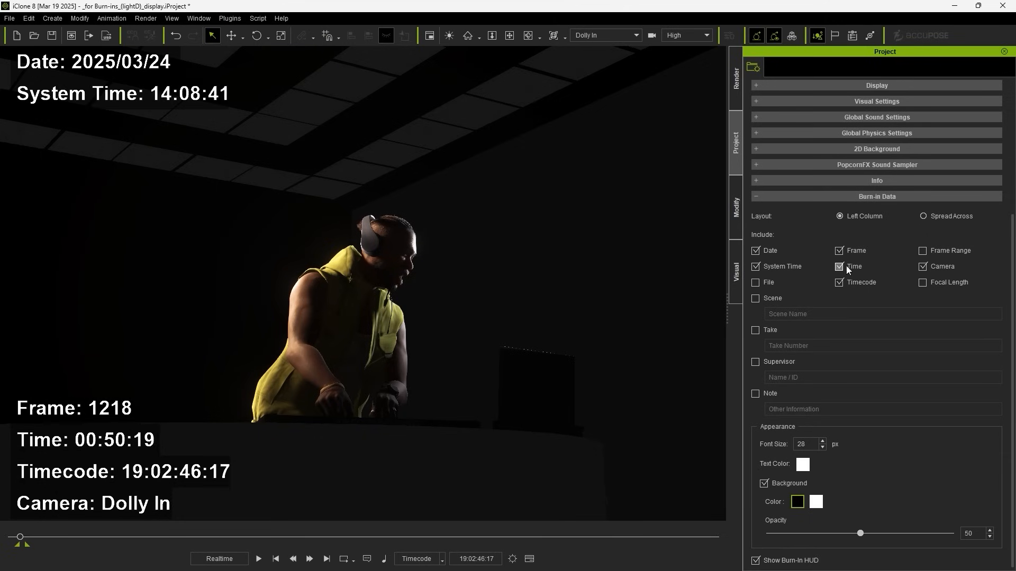
# Remove elapsed time from the burn-in and spread it across with Scene DJ Club, Take 01, Note Character B.
pyautogui.click(756, 299)
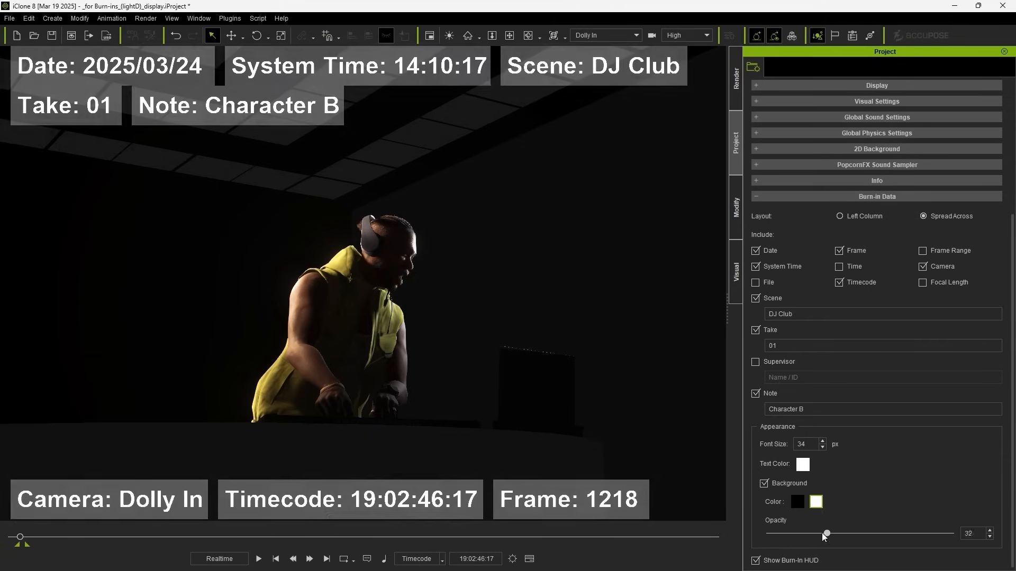
pyautogui.click(801, 464)
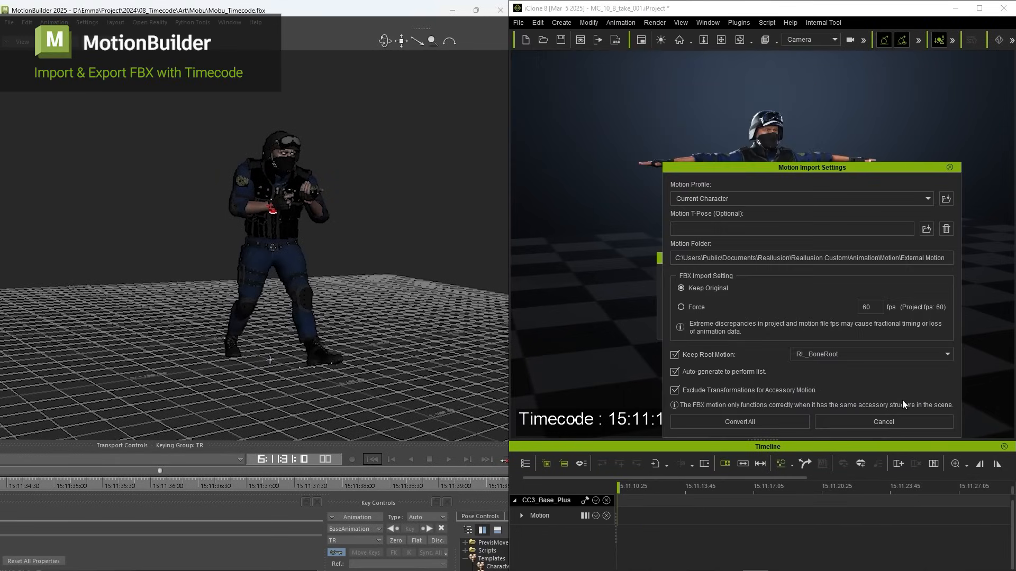
# Align the Mobu_Edit clip to its embedded timecode, matching the MotionBuilder take at 15:11:31:10.
pyautogui.rightClick(654, 516)
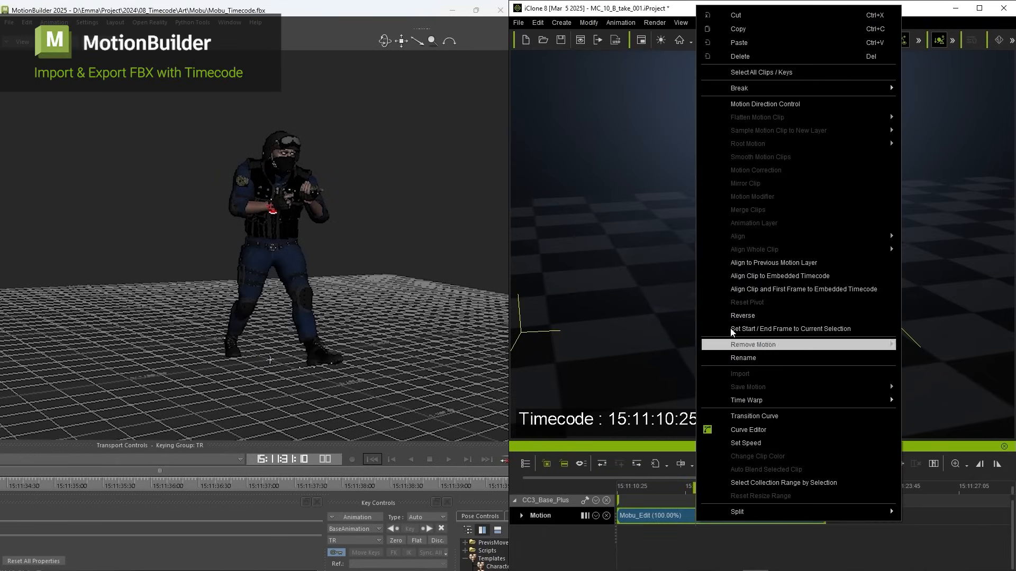
pyautogui.click(752, 344)
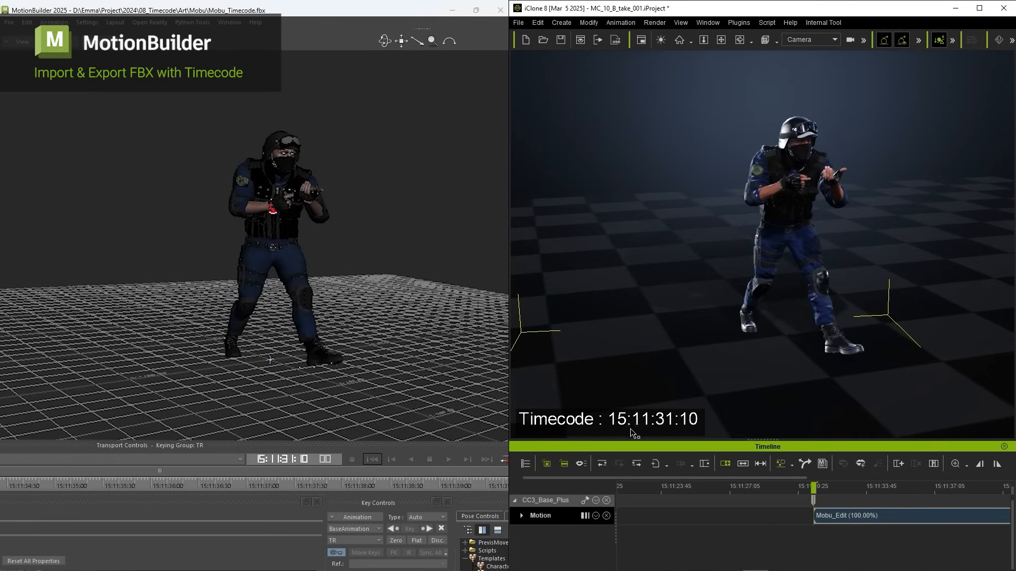